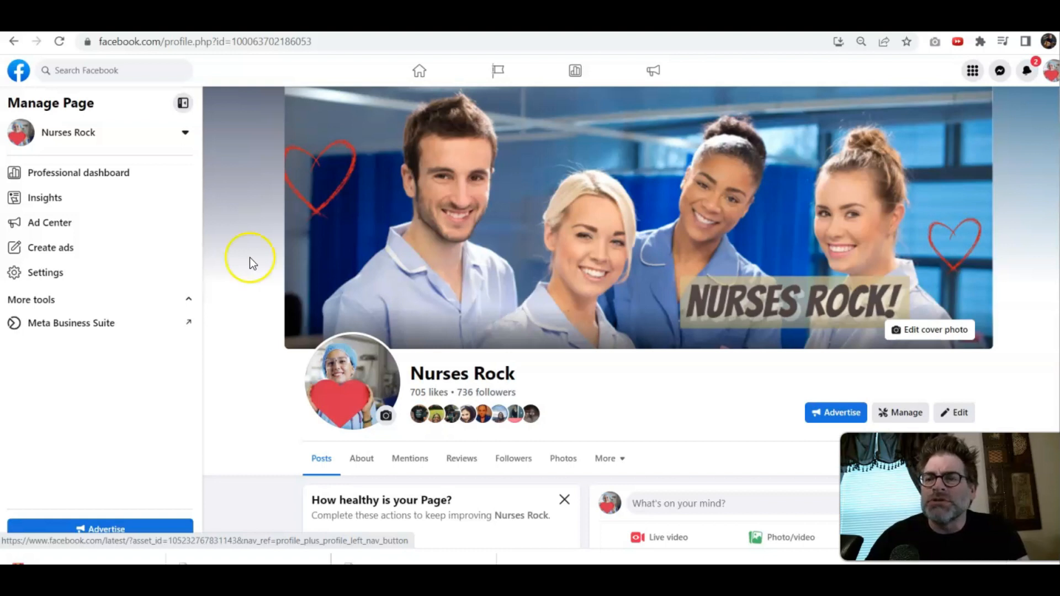
# - Launch Meta Business Suite from the Nurses Rock Page's More tools sidebar
pyautogui.scroll(-3)
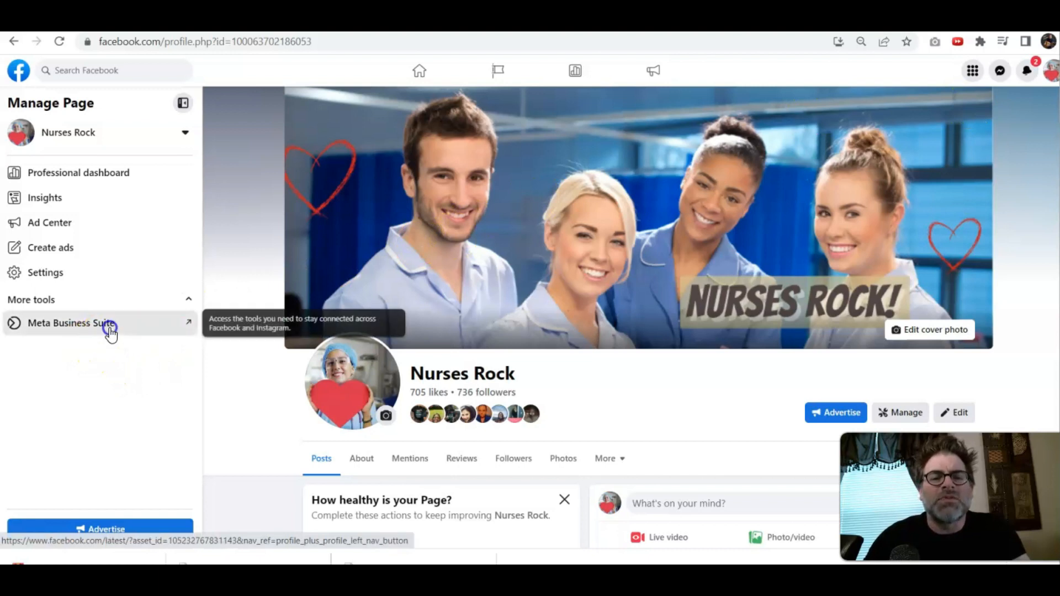
pyautogui.click(72, 323)
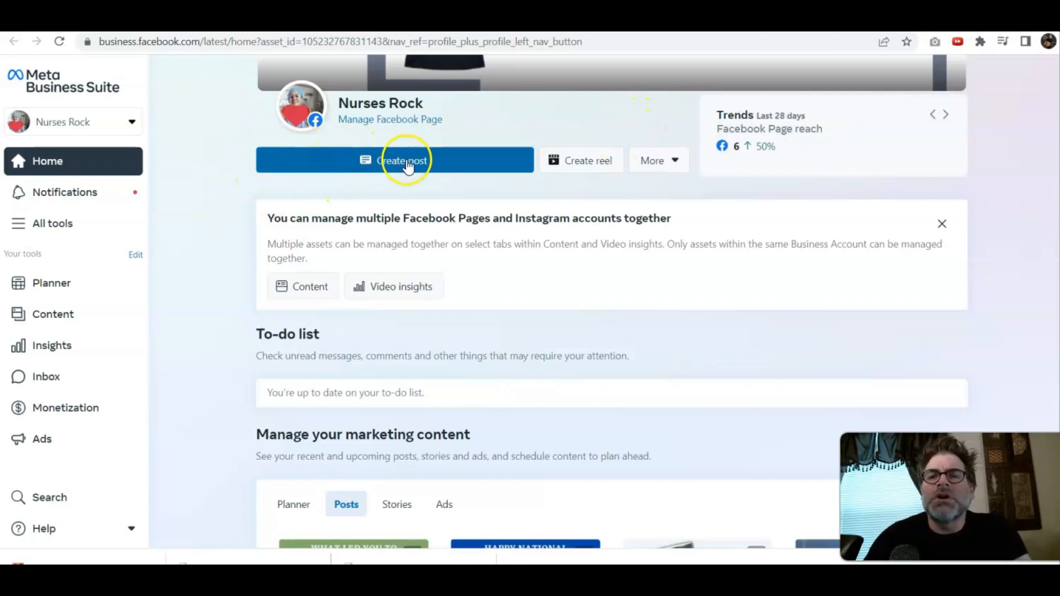
# - Open a new post composer, dismiss the welcome tour, and confirm Nurses Rock as destination
pyautogui.click(394, 160)
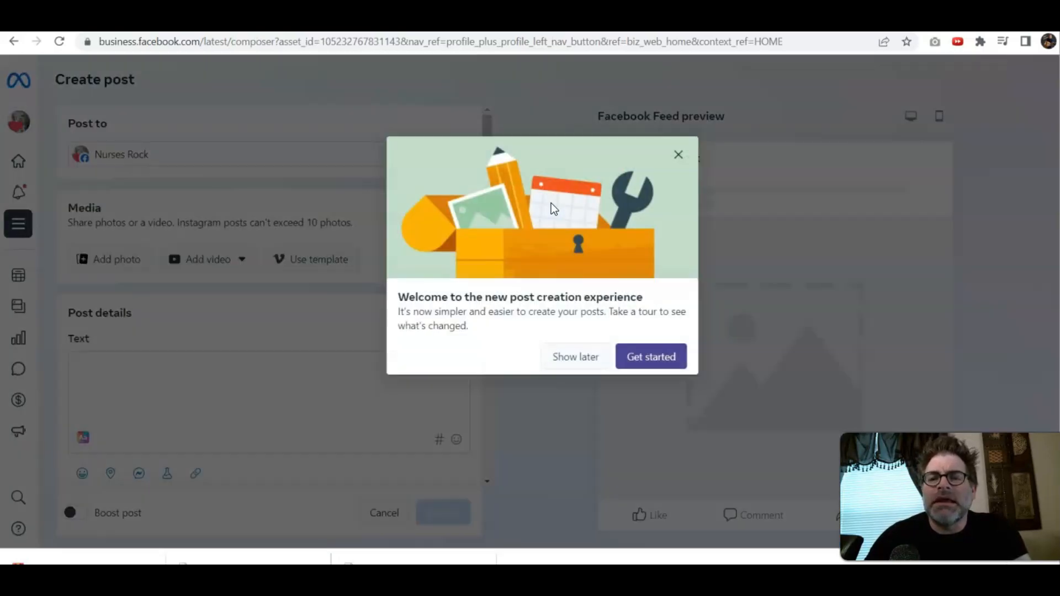
pyautogui.click(575, 356)
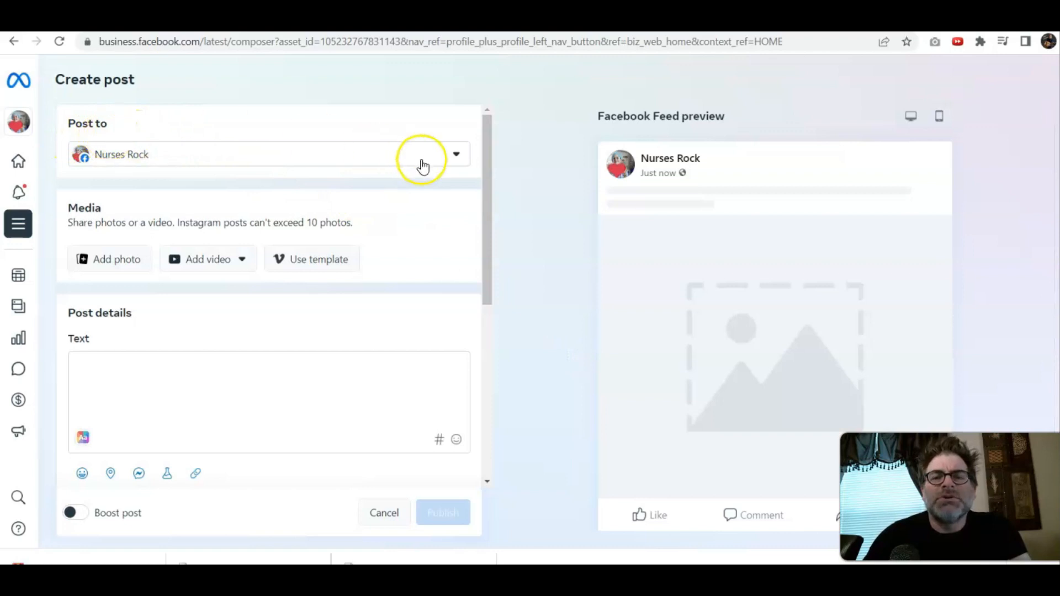
pyautogui.click(456, 154)
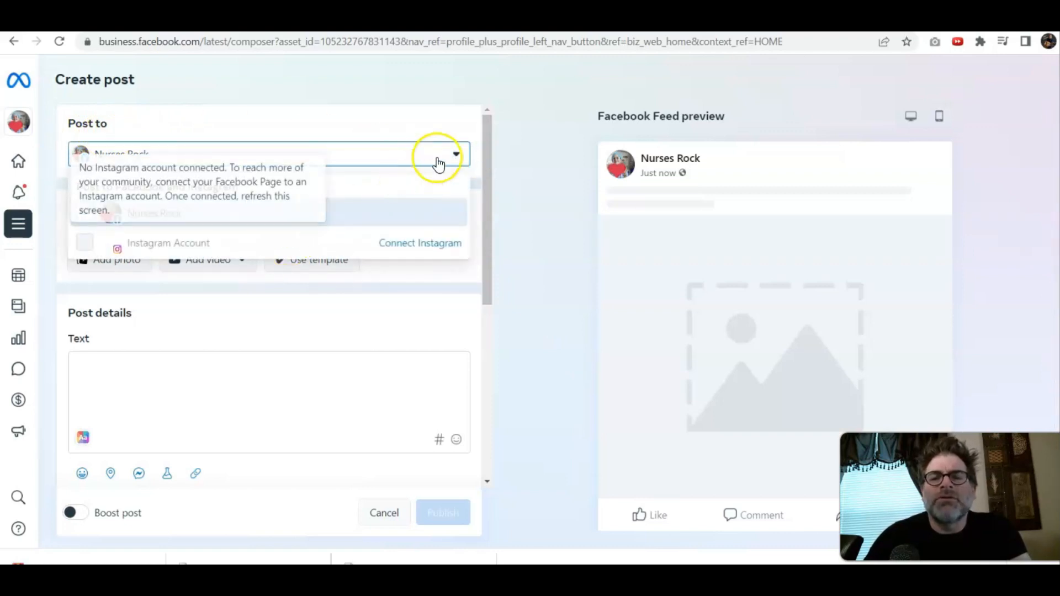
pyautogui.click(455, 154)
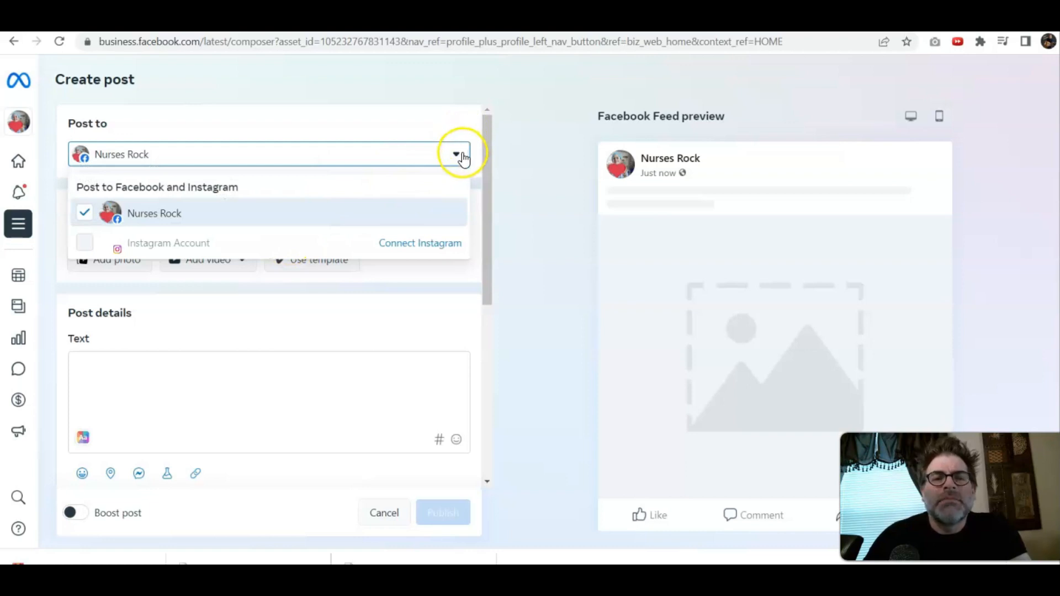
pyautogui.click(455, 154)
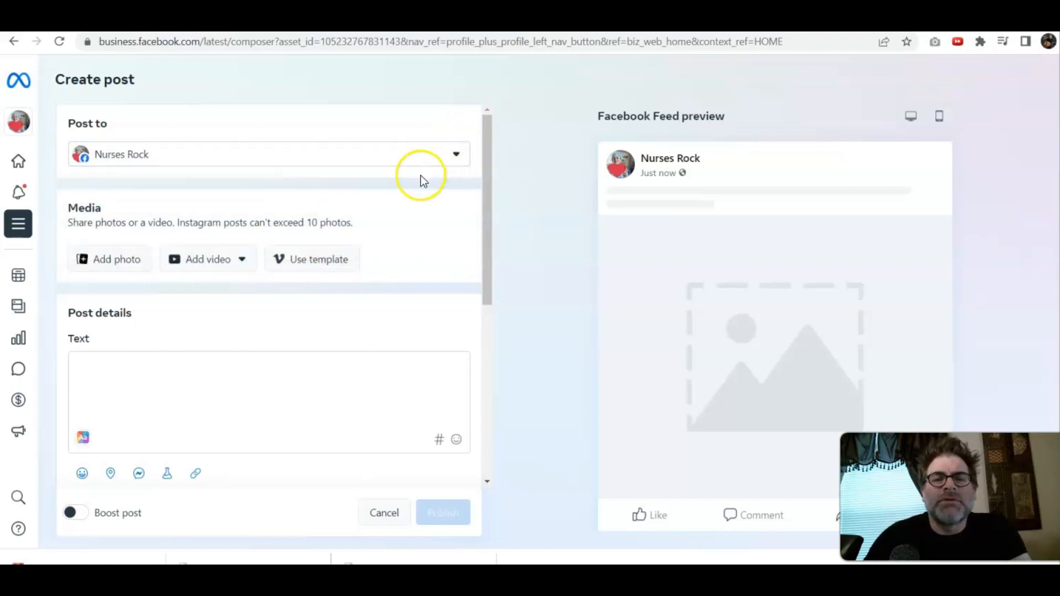
pyautogui.moveTo(98, 224)
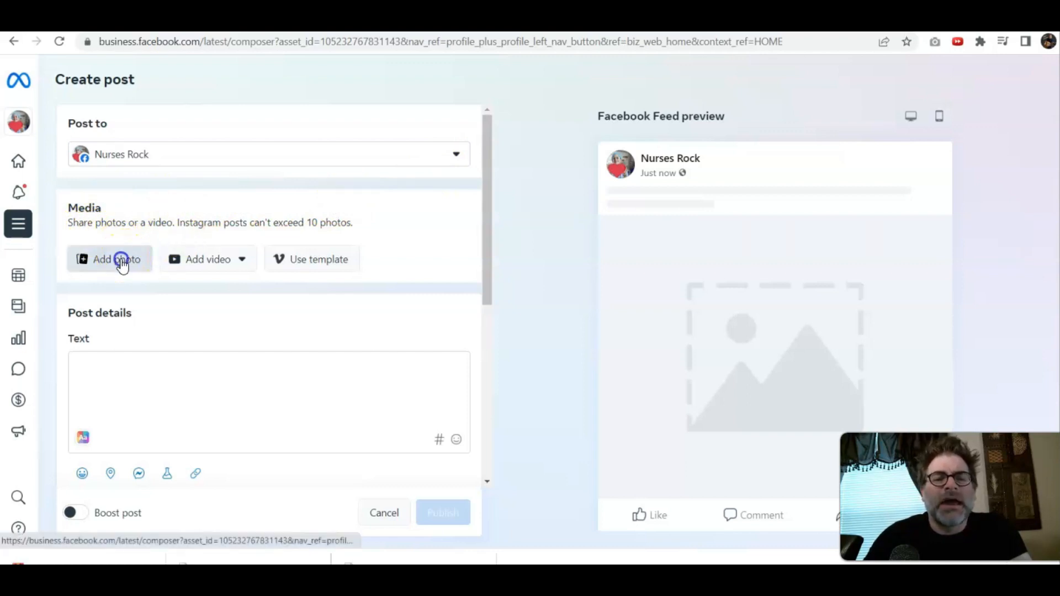
# - Attach 3.png from the Nurse Social Media Postings folder as the post photo
pyautogui.click(109, 259)
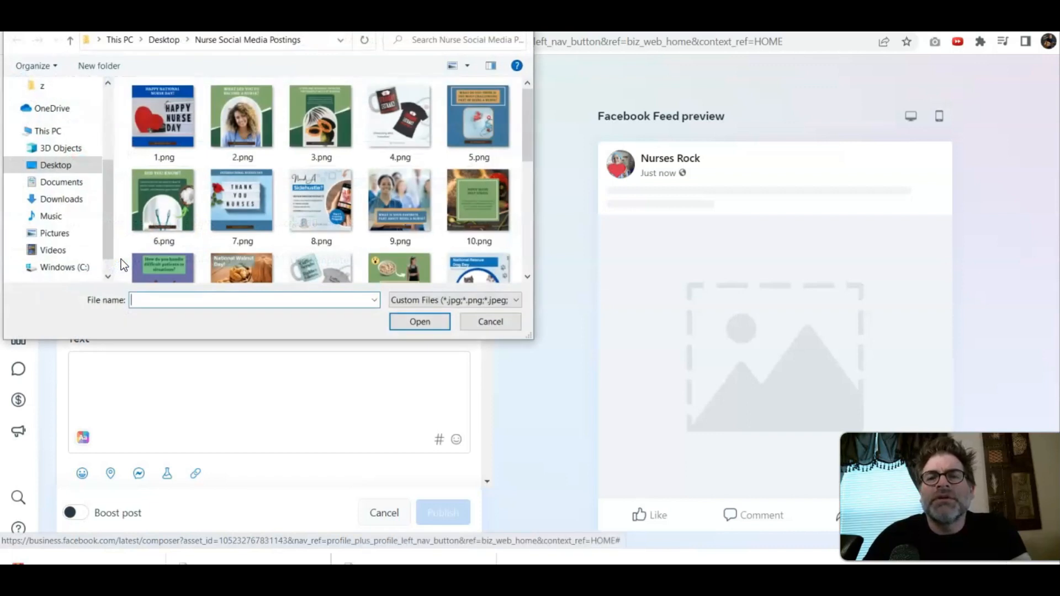
pyautogui.click(321, 121)
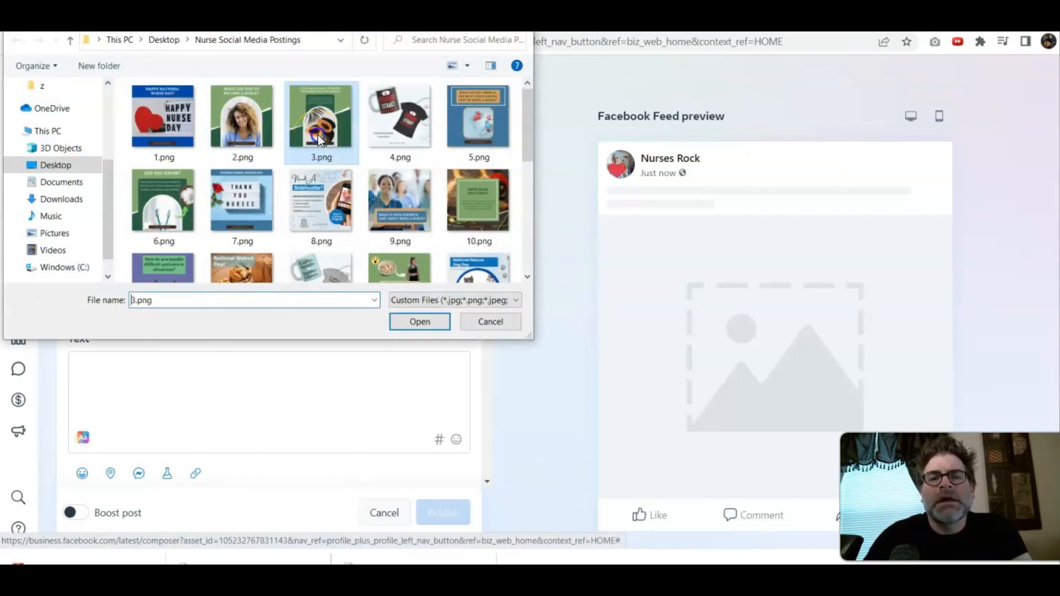
pyautogui.click(419, 321)
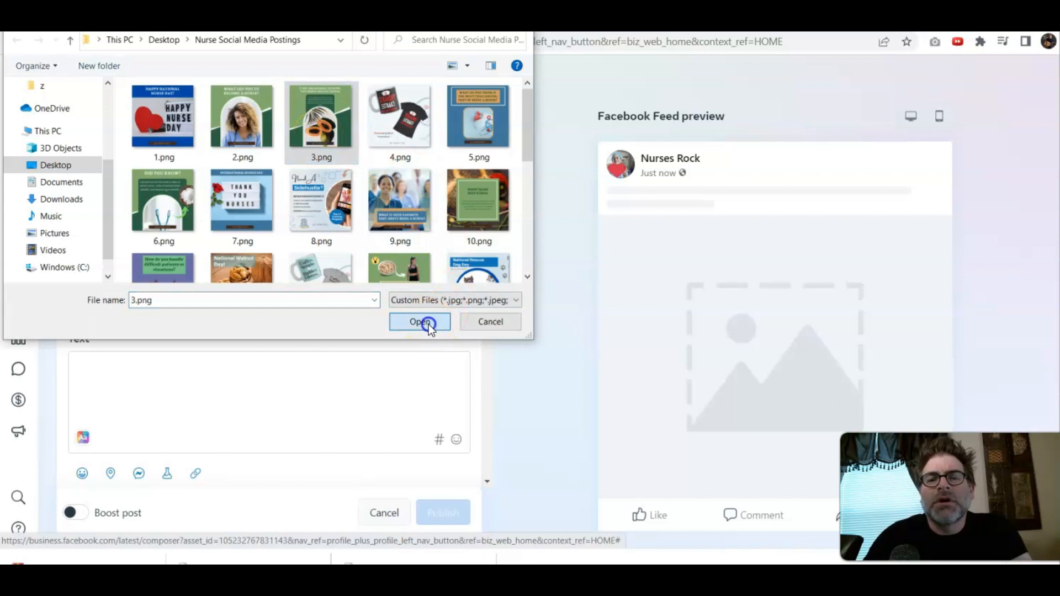
pyautogui.click(419, 322)
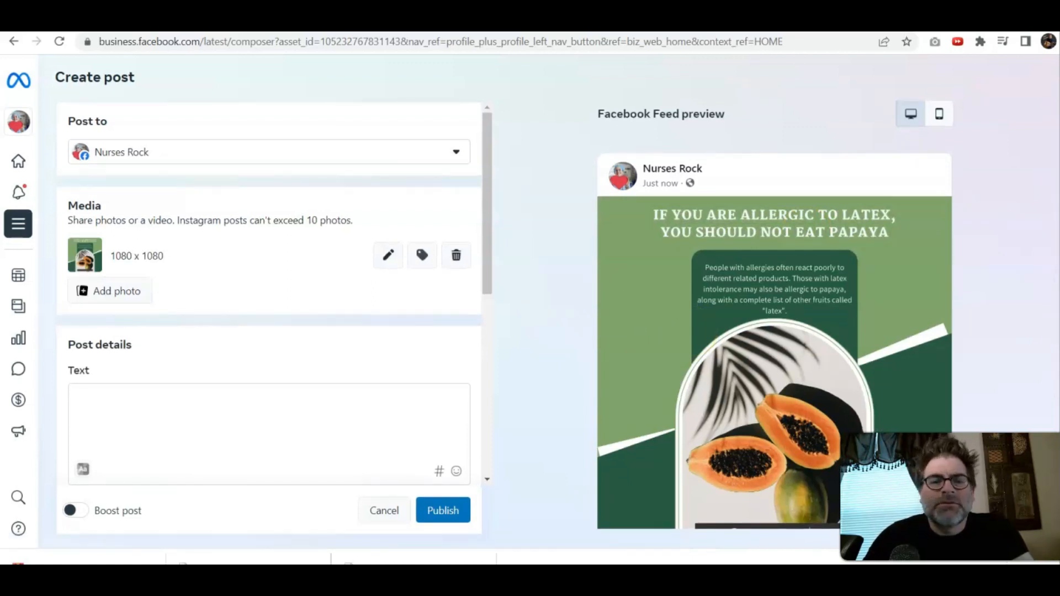
# - Write the health tips caption ending with #nursehealth and #nurse, closing hashtag suggestions
pyautogui.click(148, 399)
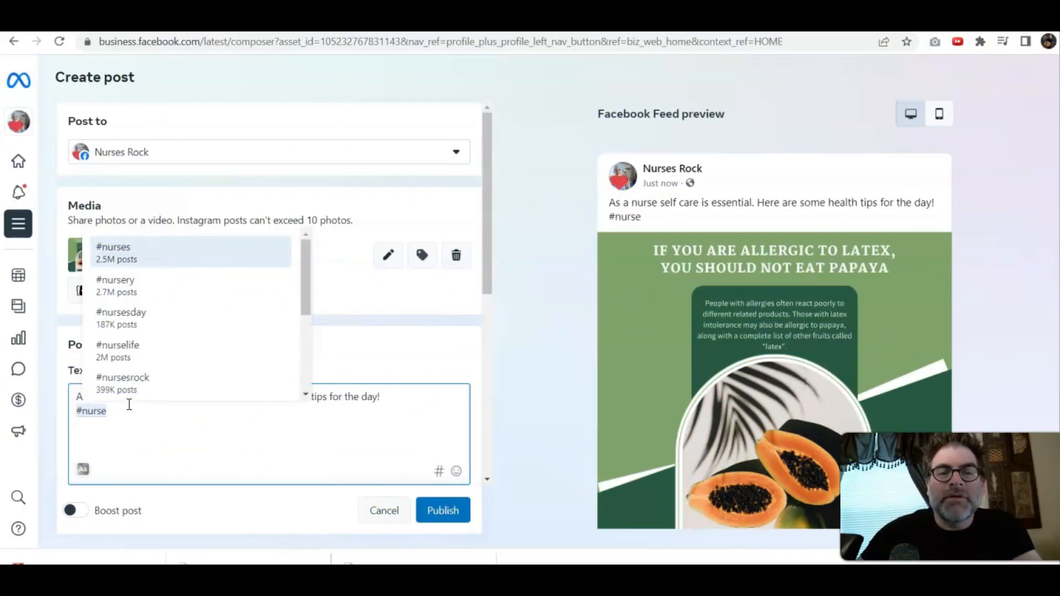
pyautogui.write('health')
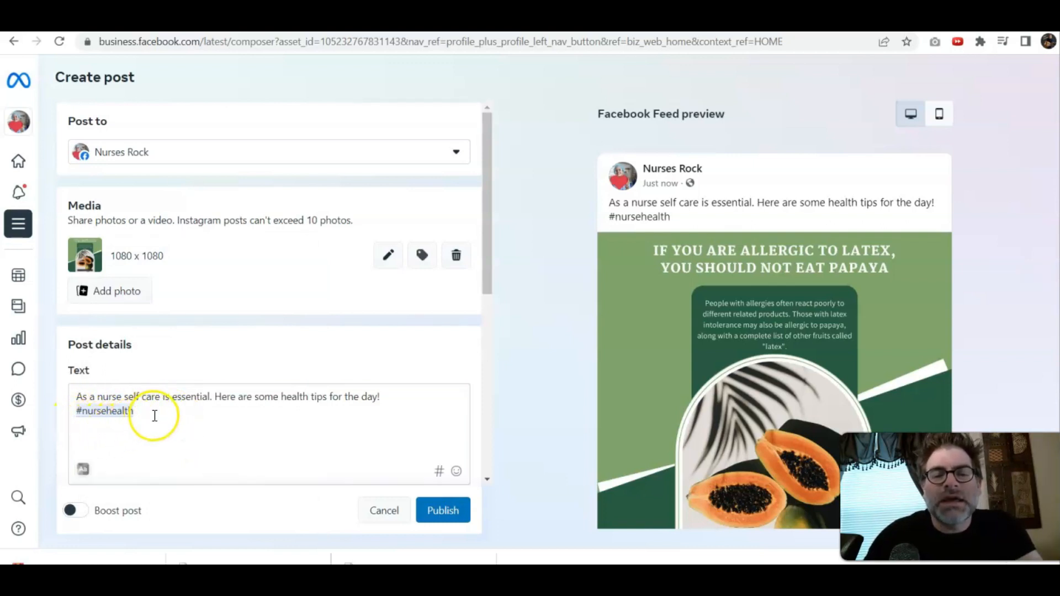
pyautogui.write('#')
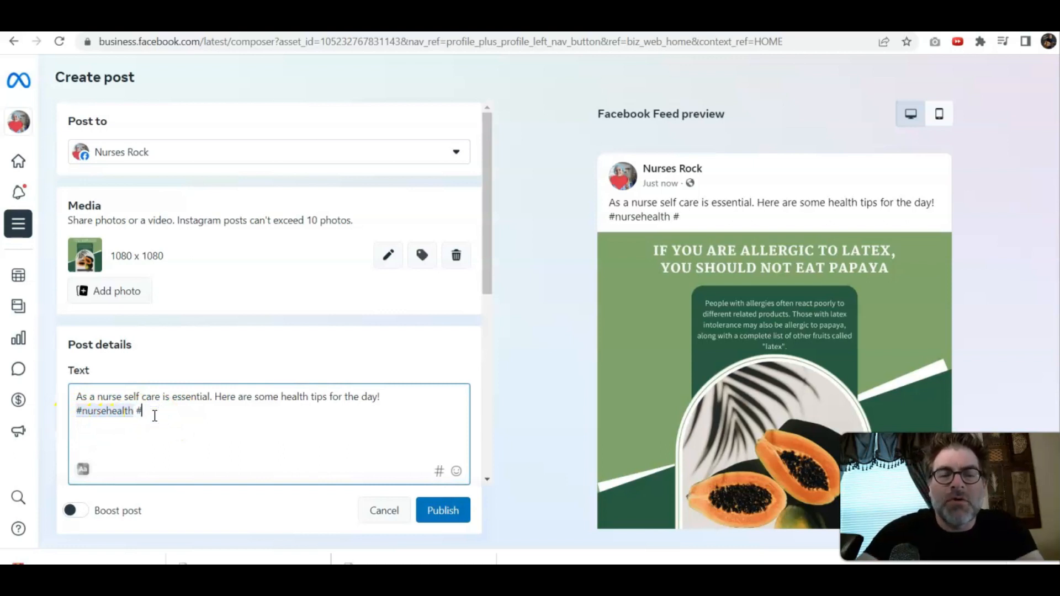
pyautogui.write('nurse')
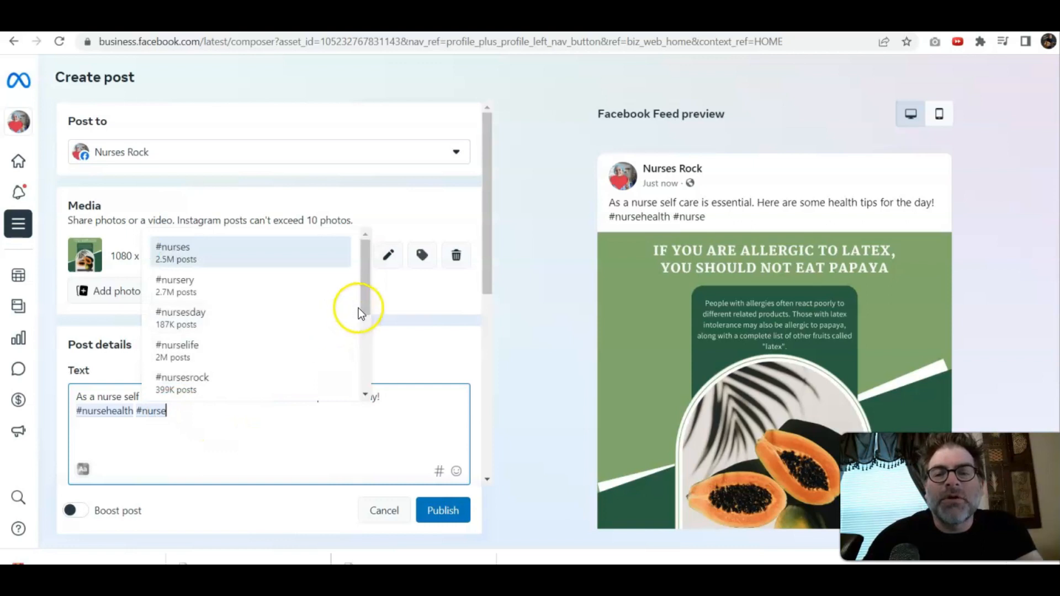
pyautogui.click(365, 307)
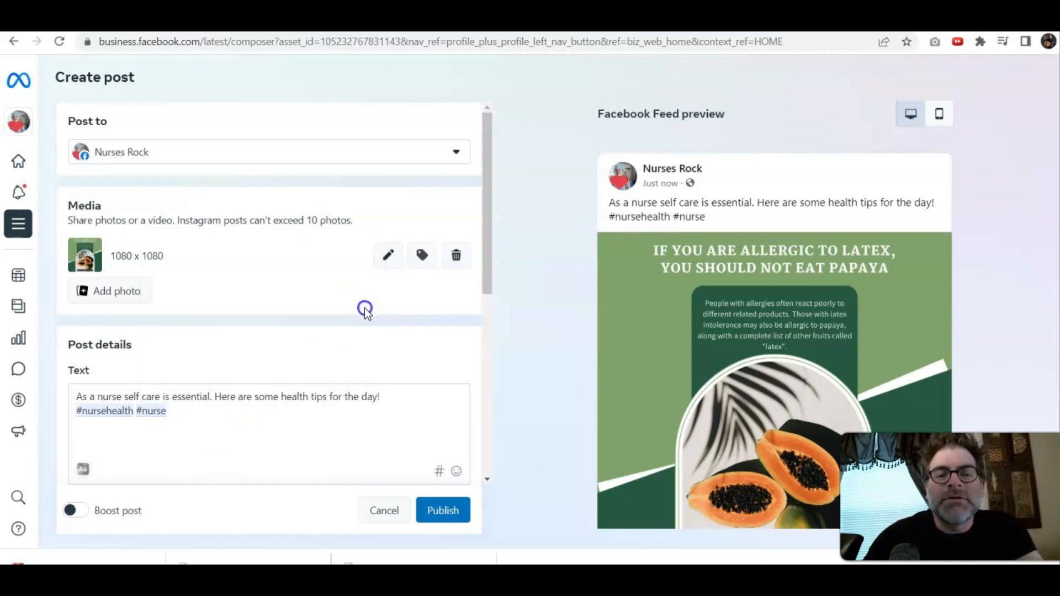
pyautogui.click(172, 411)
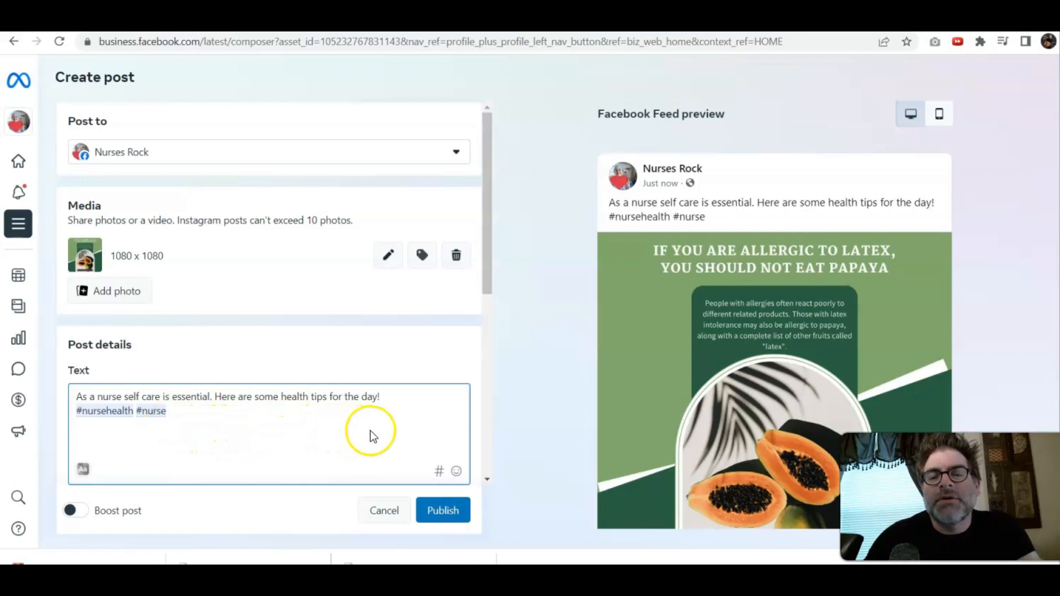
pyautogui.moveTo(361, 460)
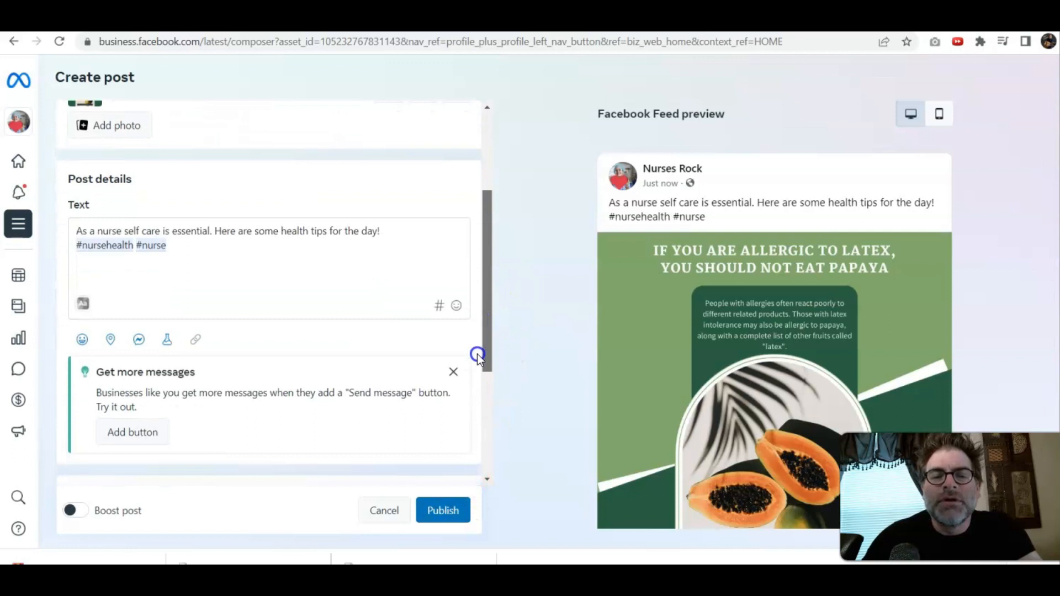
# - Choose Schedule with date May 8, 2023 and time 07:30 AM
pyautogui.scroll(-3)
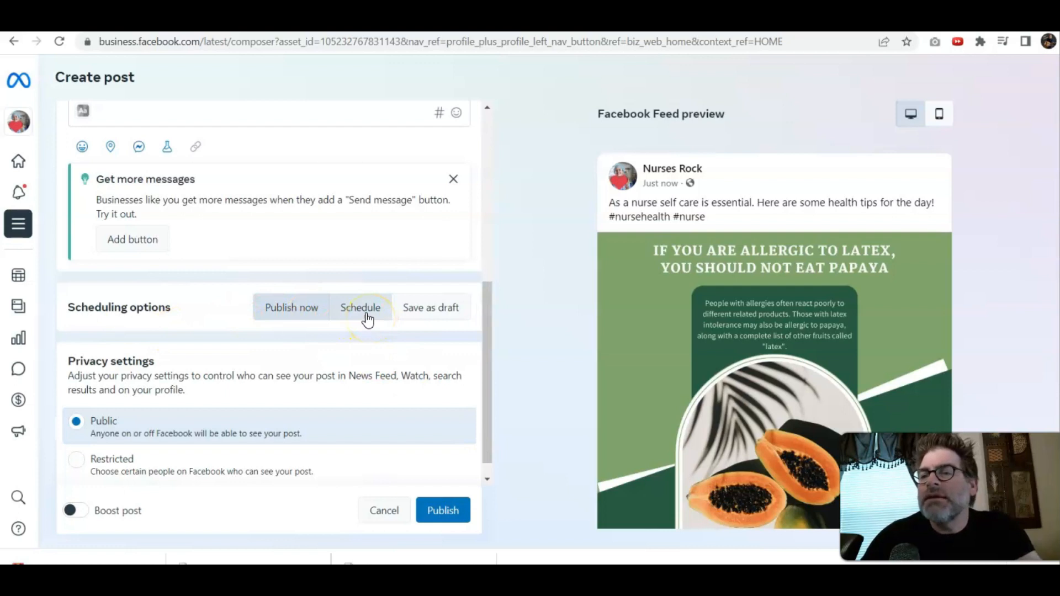
pyautogui.click(361, 308)
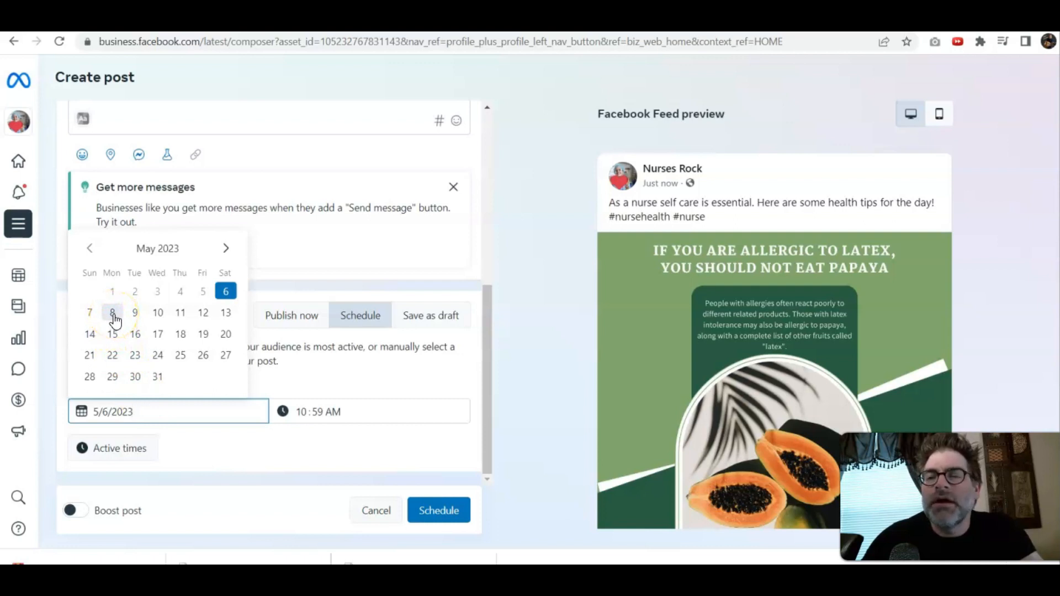
pyautogui.click(112, 312)
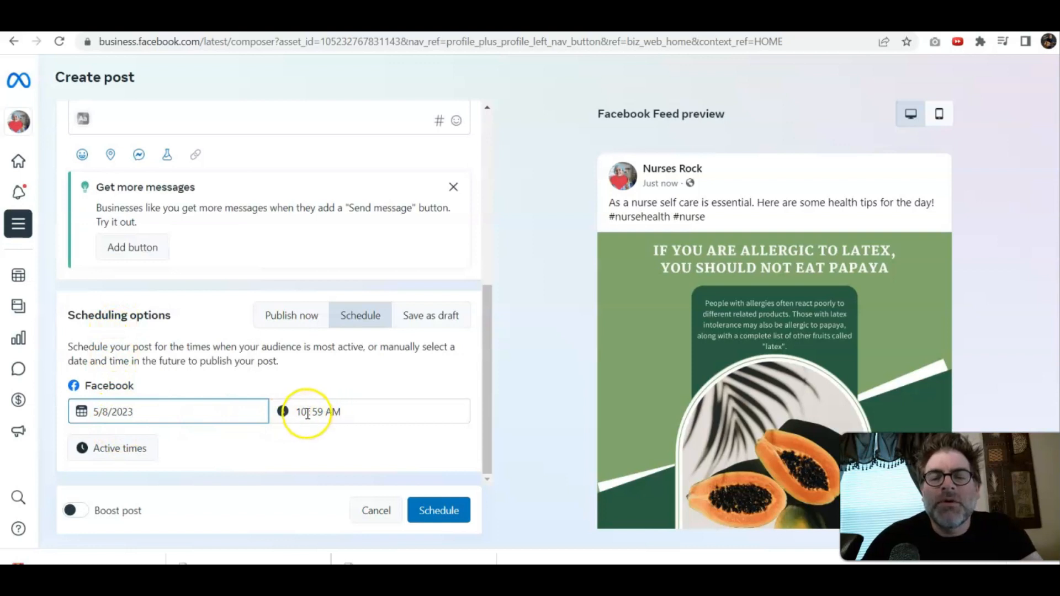
pyautogui.click(302, 412)
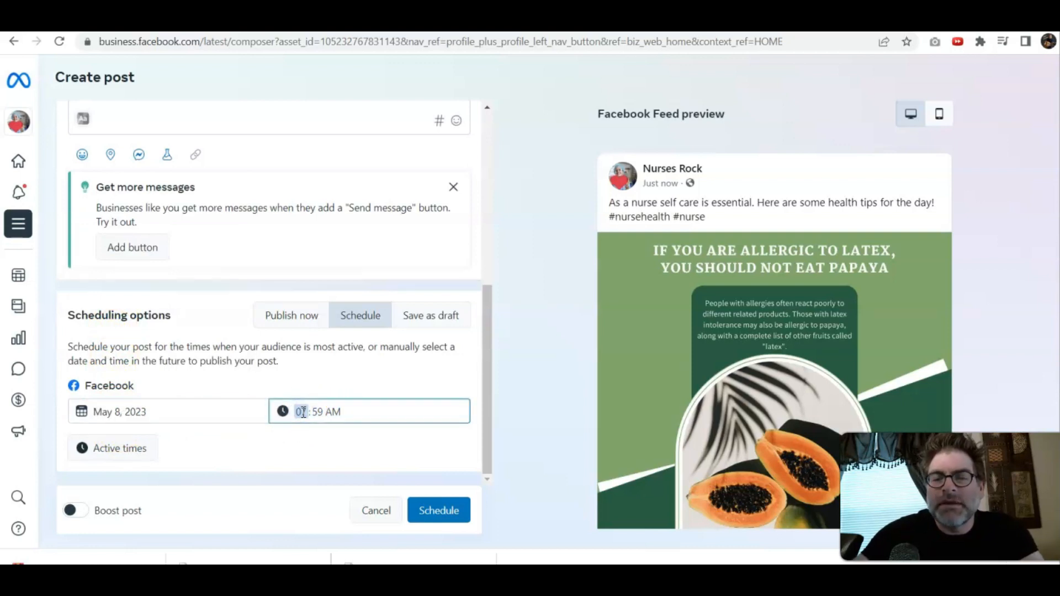
pyautogui.click(312, 411)
pyautogui.write('30')
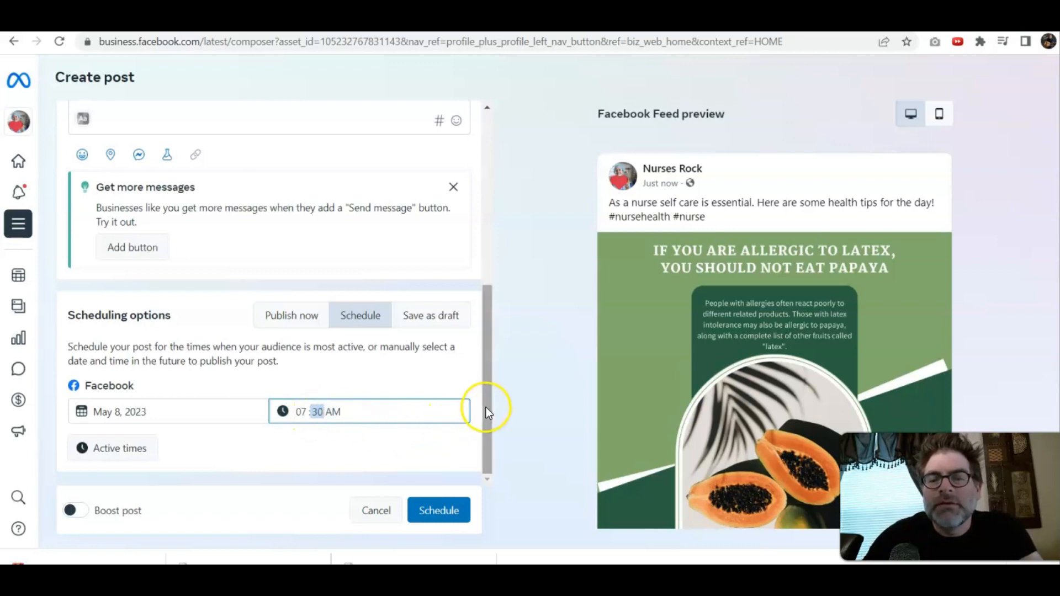
pyautogui.click(438, 510)
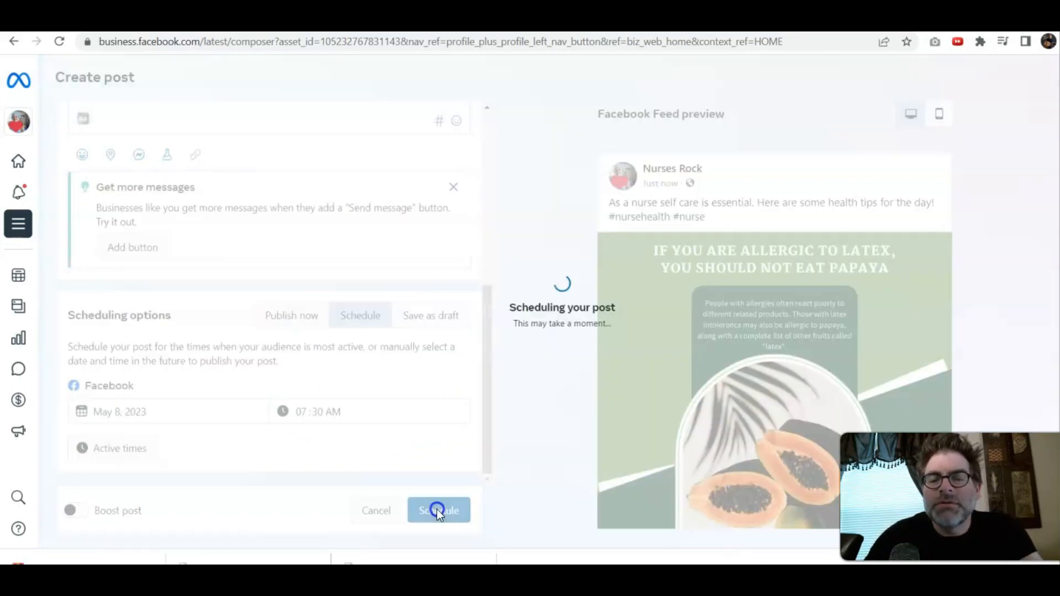
# - Confirm scheduling so the post appears in the Planner on Monday May 8, 7:30 AM
pyautogui.click(438, 510)
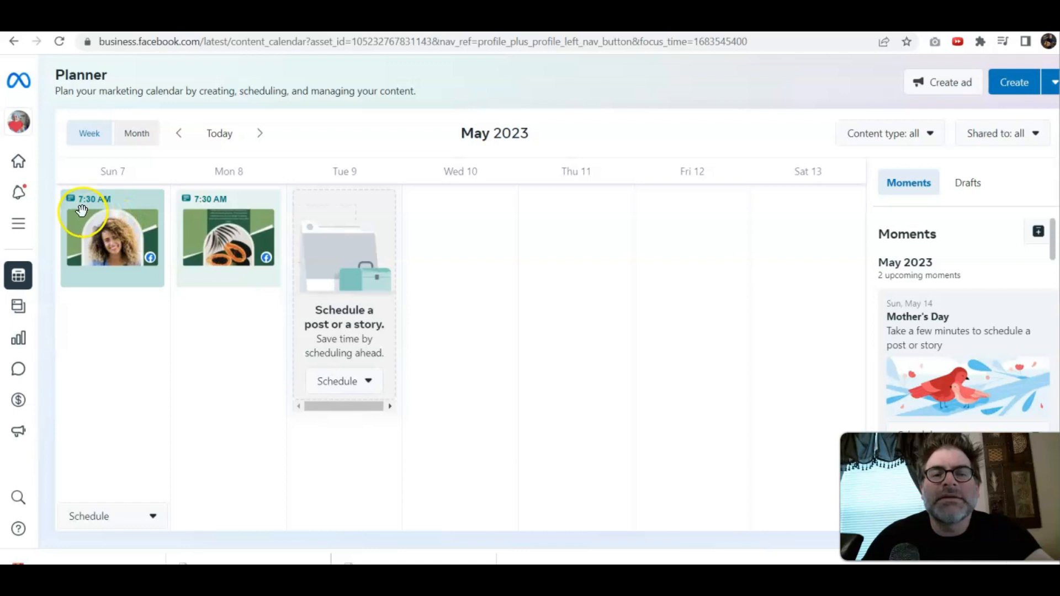
pyautogui.moveTo(122, 237)
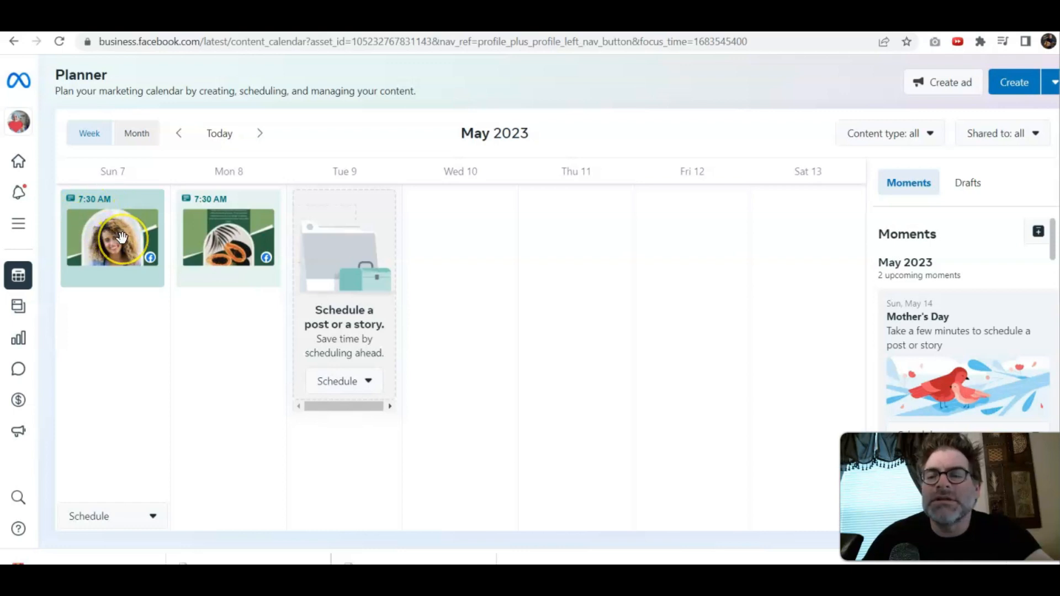
pyautogui.moveTo(229, 237)
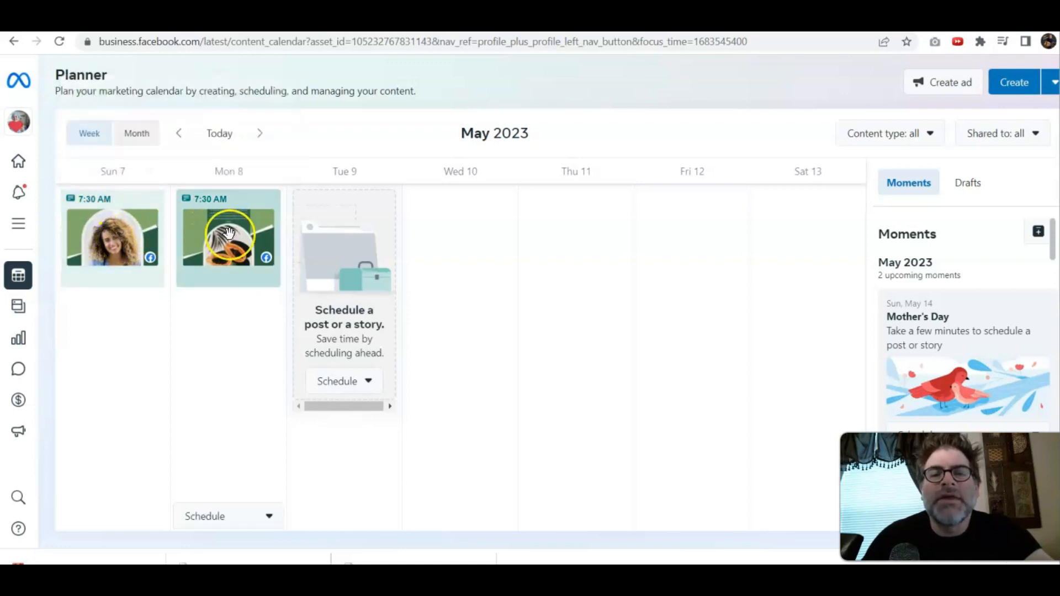